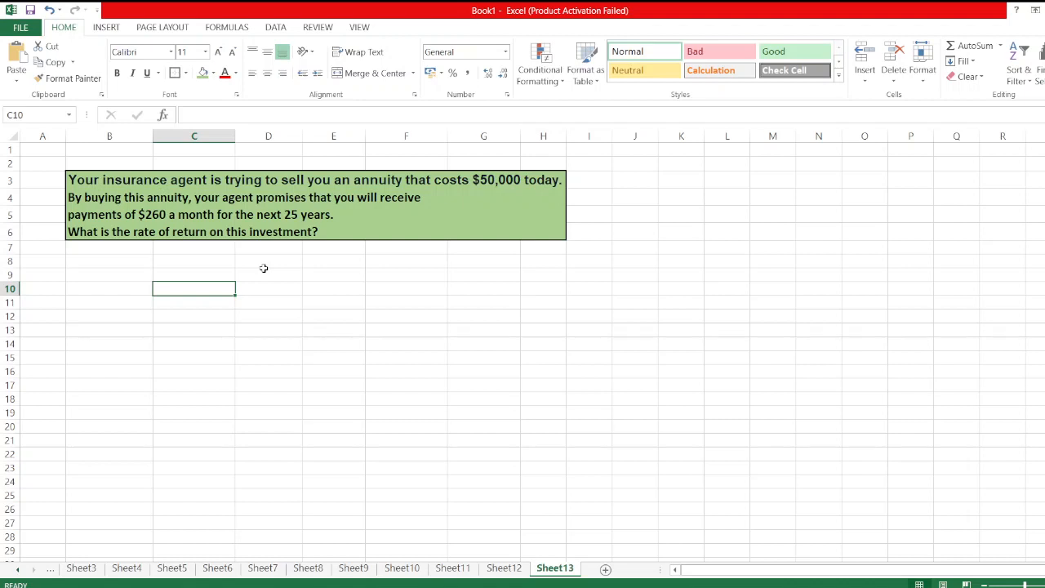
# Enter 'Here,' then Nper = with =25*12 giving 300 months
pyautogui.write('Here,')
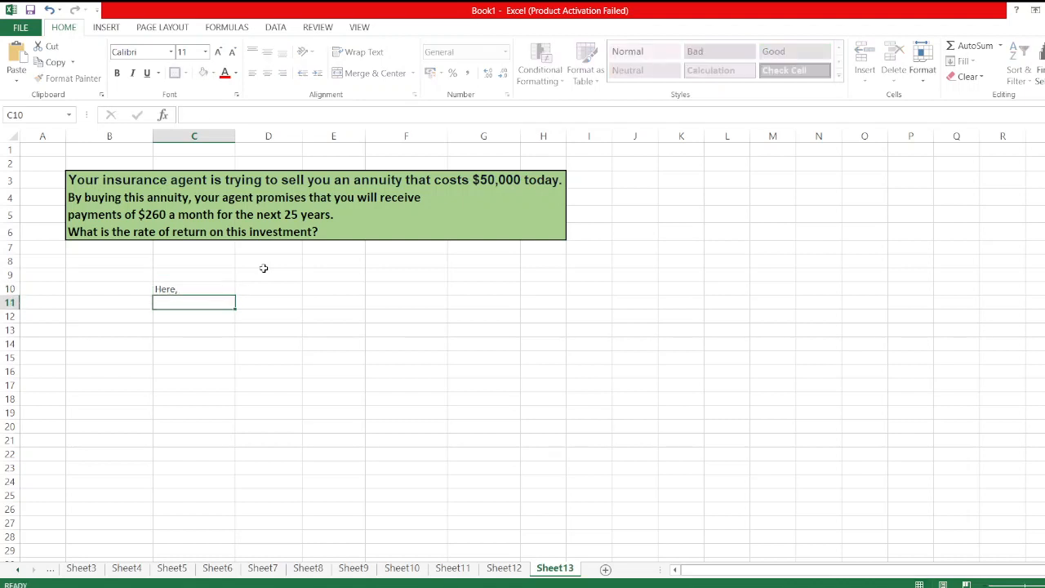
pyautogui.write('Nper =')
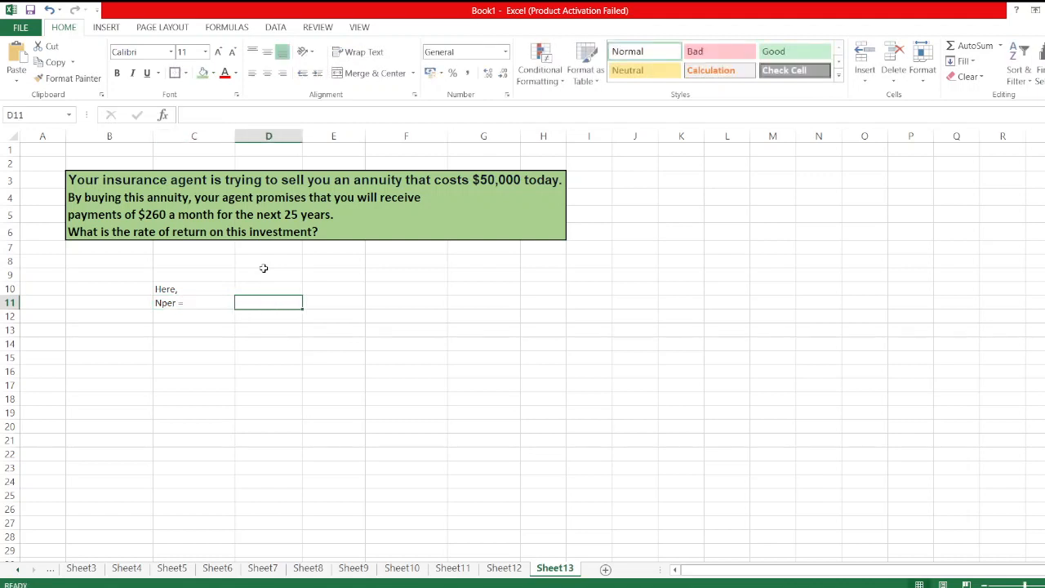
pyautogui.write('=25')
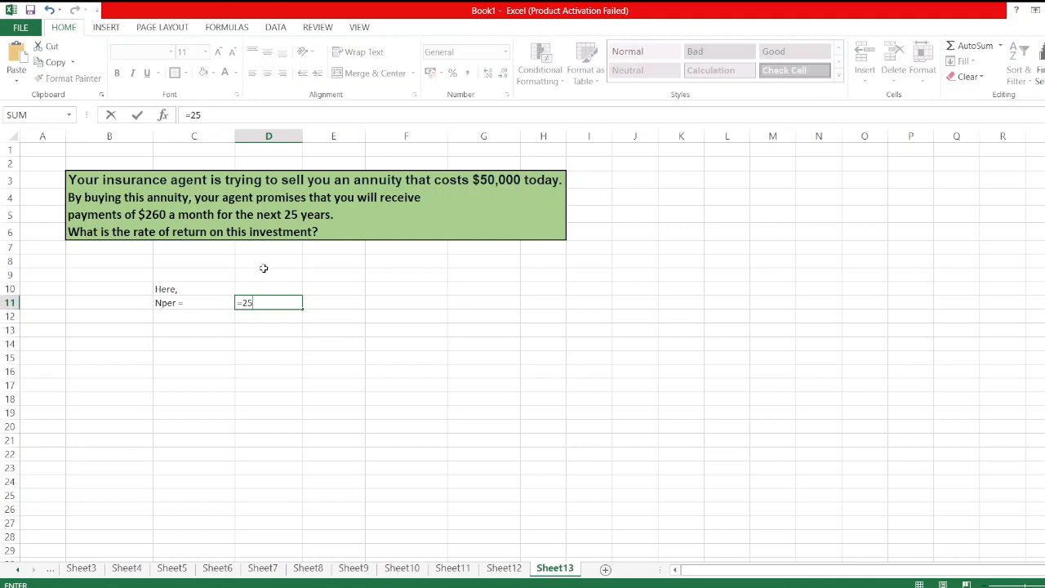
pyautogui.write('*12')
pyautogui.click(333, 302)
pyautogui.write('months')
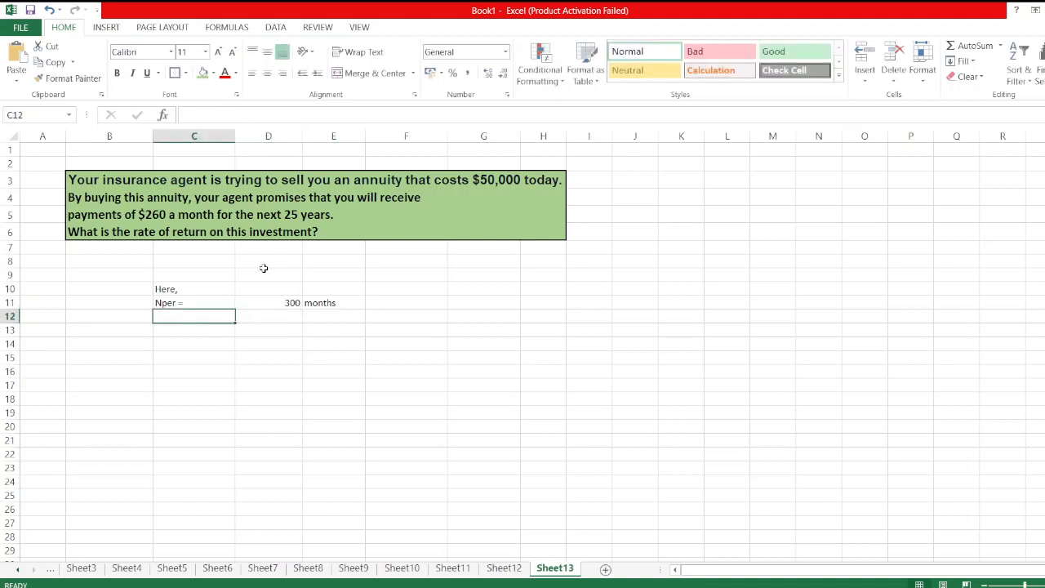
# Enter PMT = 260 monthly on the next row
pyautogui.write('PMT =')
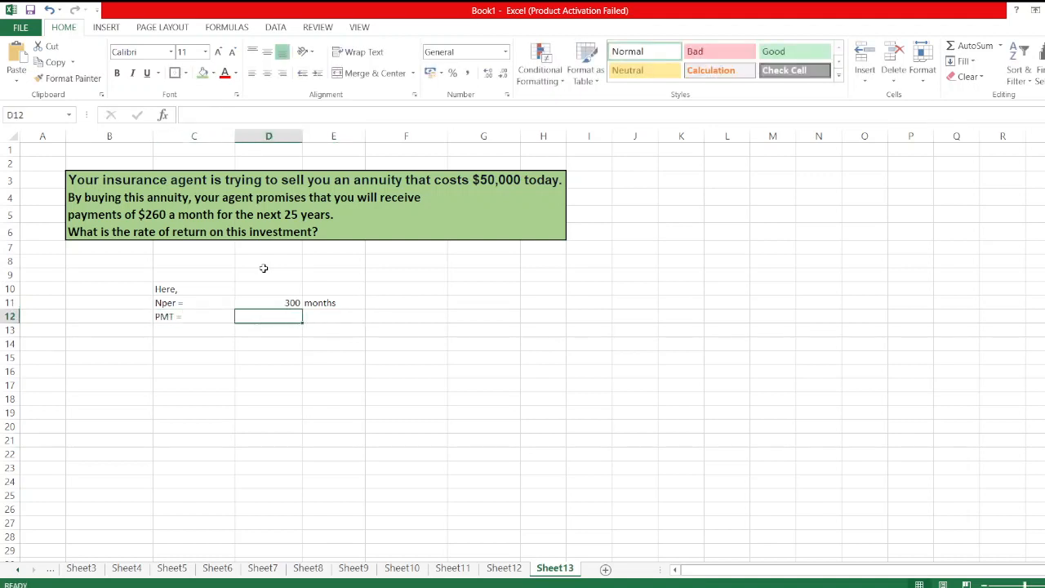
pyautogui.write('260')
pyautogui.click(334, 317)
pyautogui.write('months')
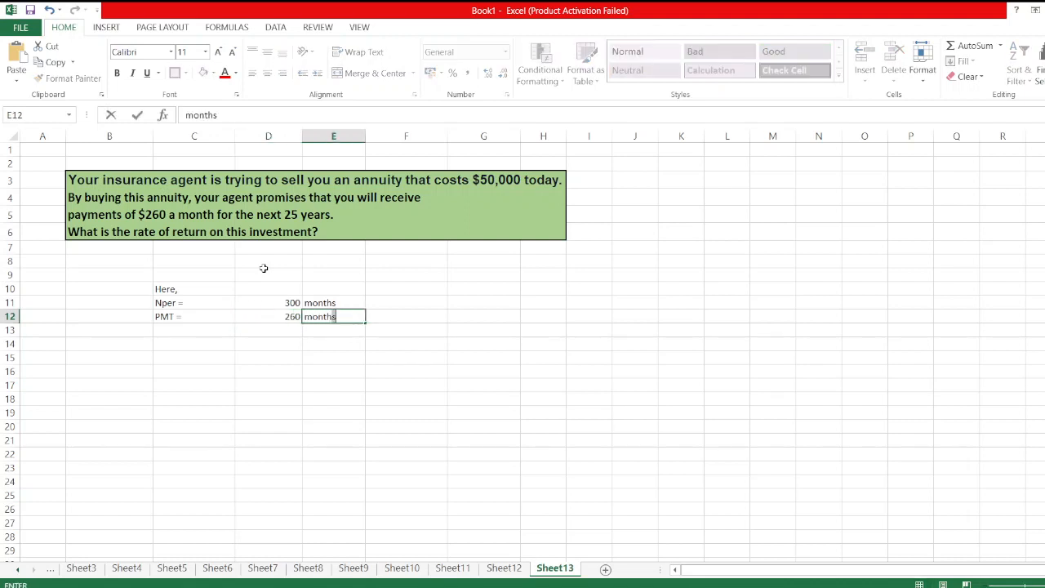
pyautogui.write('ly')
pyautogui.press('Return')
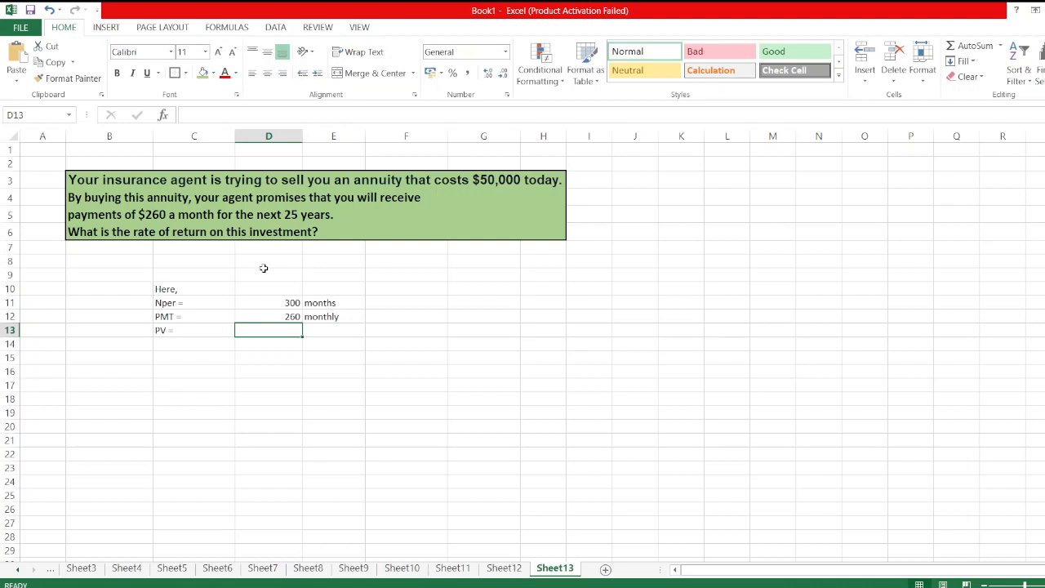
# Enter PV of 50000, FV = 0, and a Rate = label below
pyautogui.write('50000')
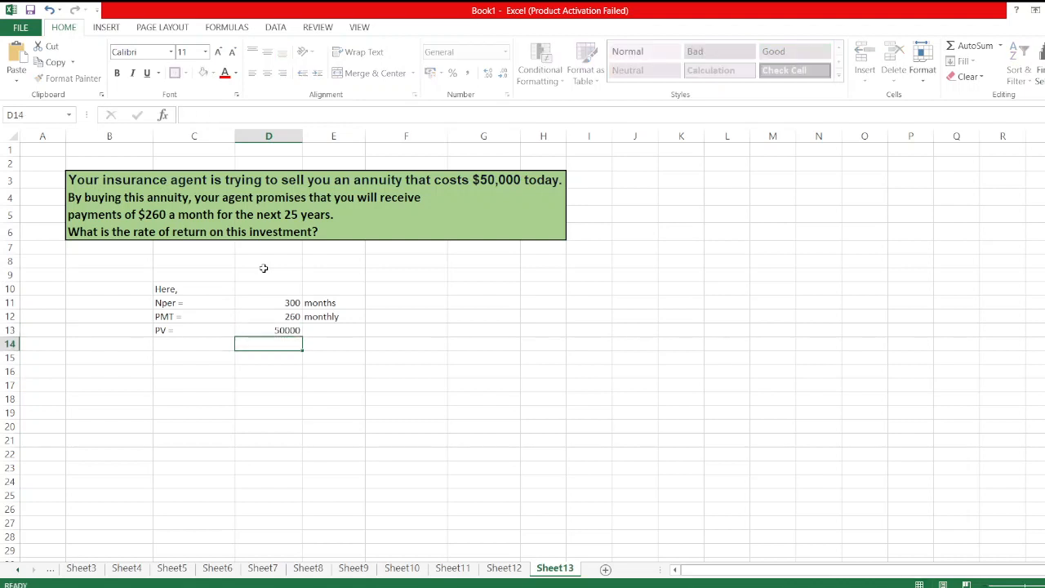
pyautogui.write('FV =')
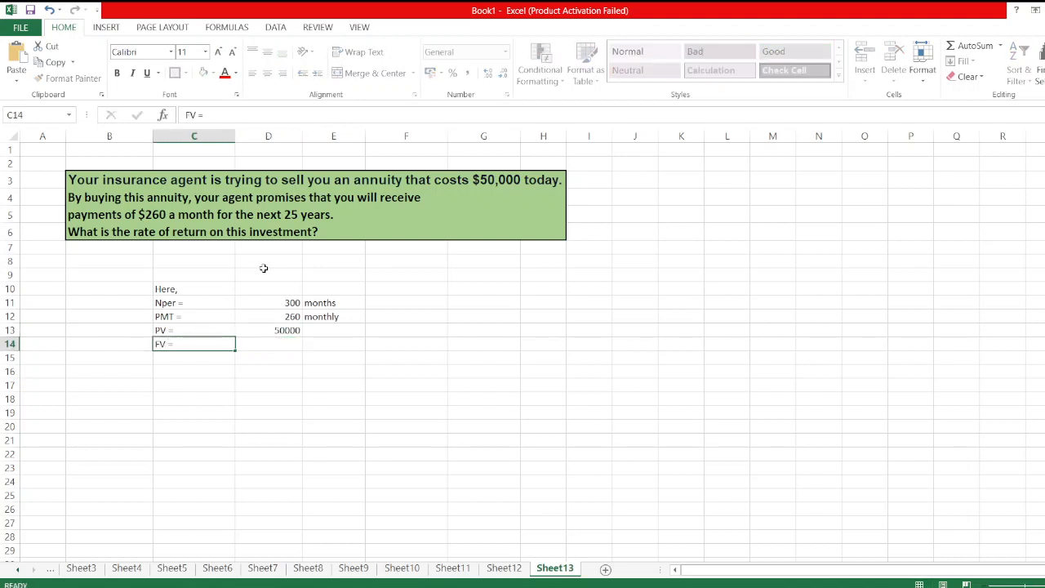
pyautogui.press('Return')
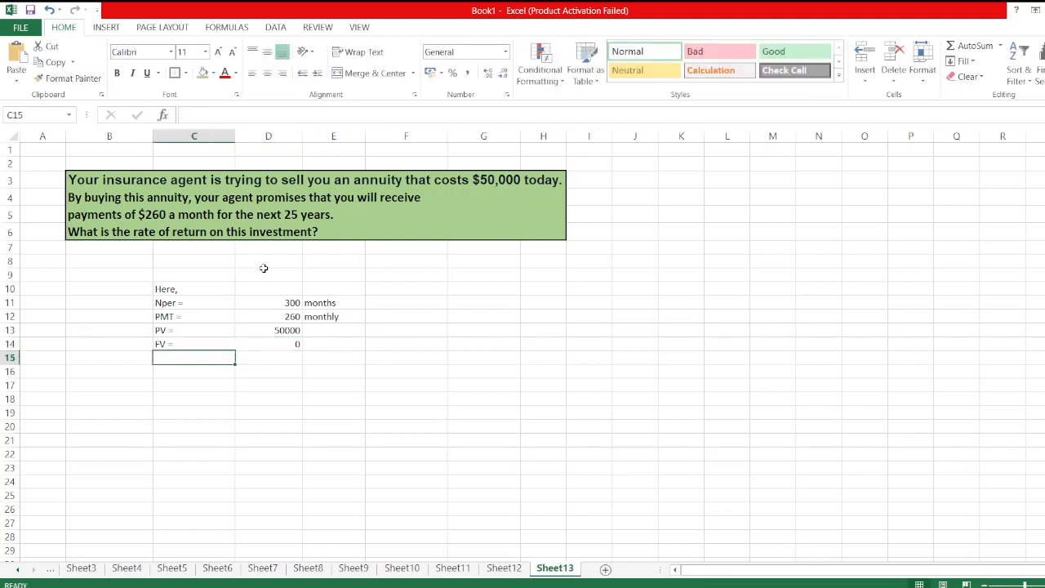
pyautogui.write('Rate =')
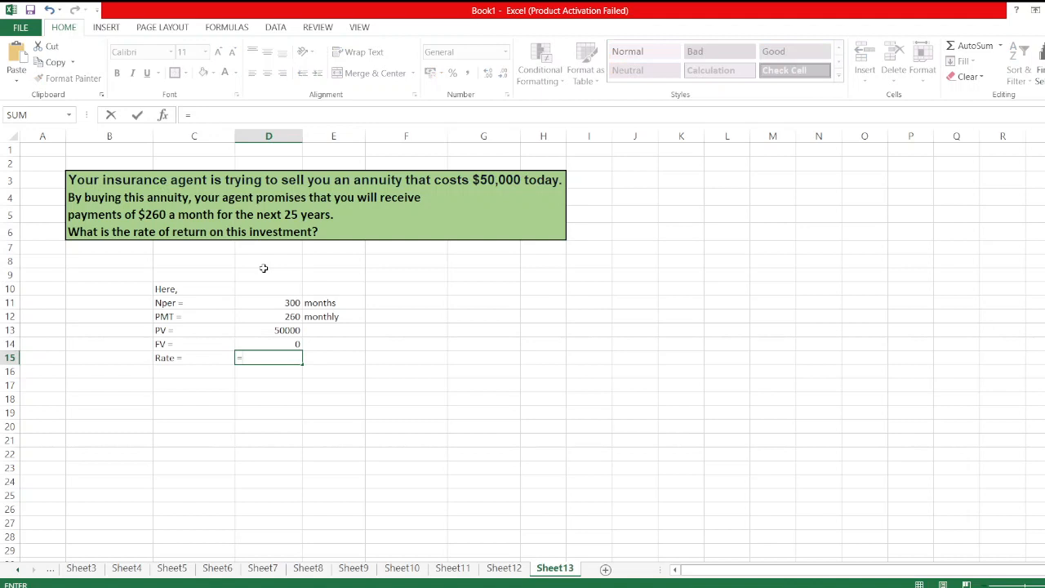
# Build =RATE(D11,D12,-D13,D14) from the Nper, PMT, PV and FV cells
pyautogui.write('=rate(')
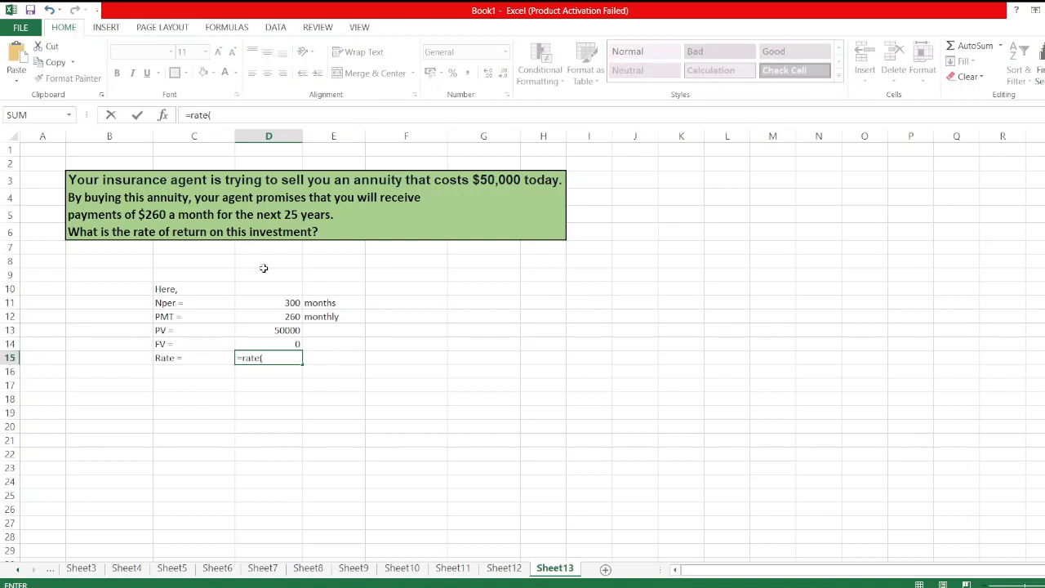
pyautogui.click(268, 302)
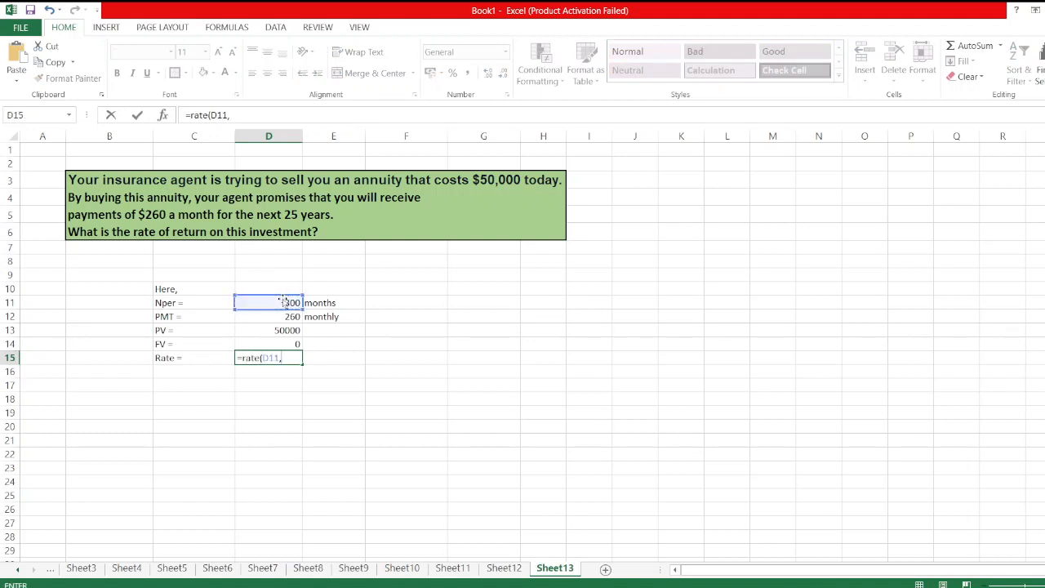
pyautogui.click(268, 317)
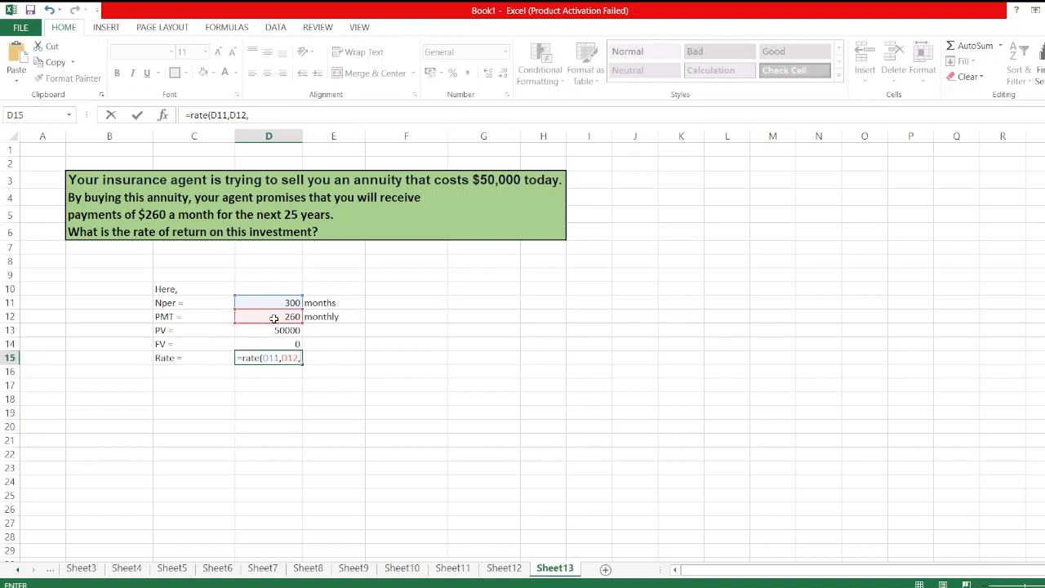
pyautogui.click(268, 330)
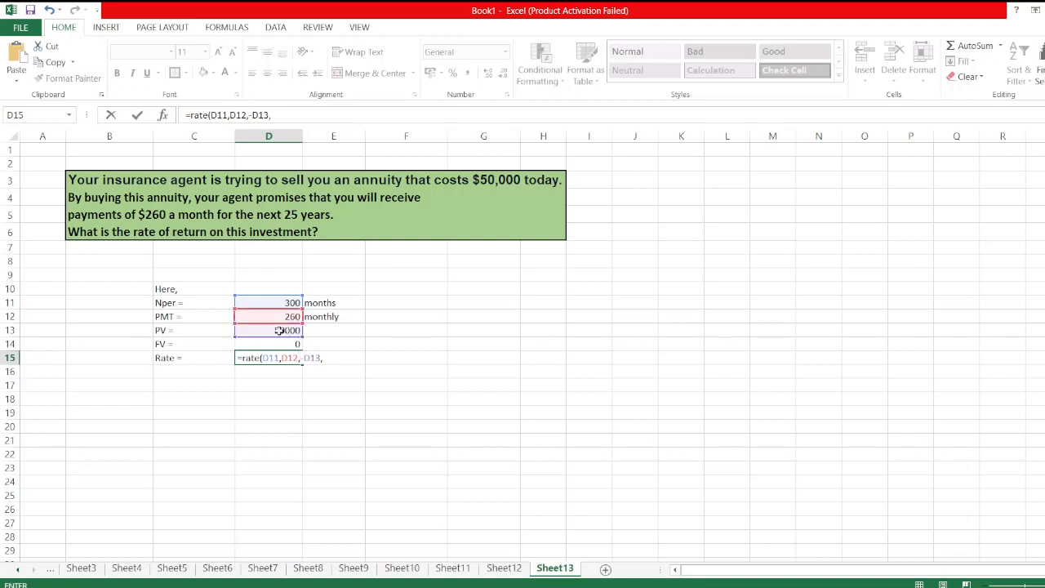
pyautogui.click(268, 343)
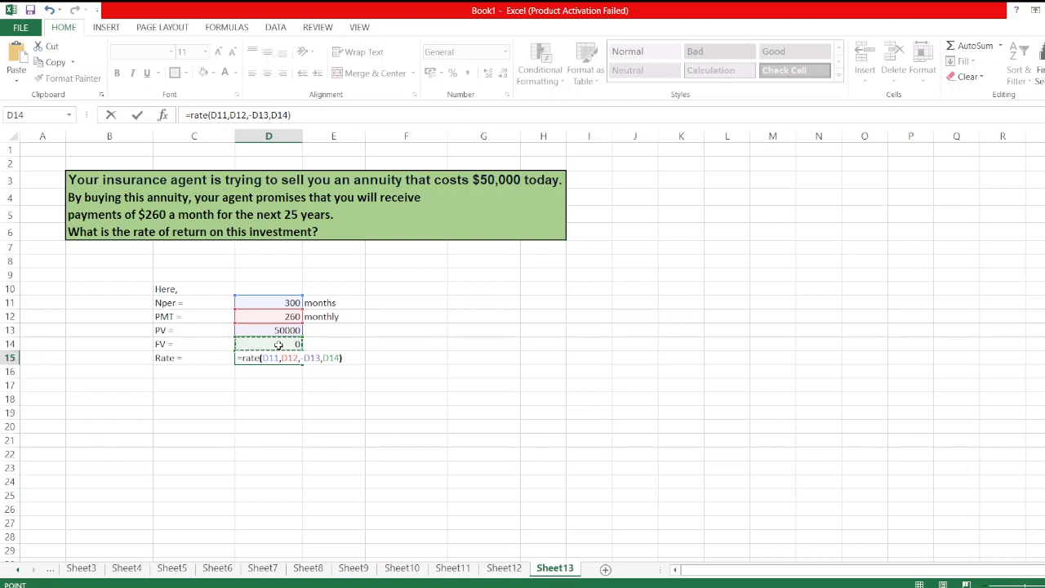
pyautogui.press('Return')
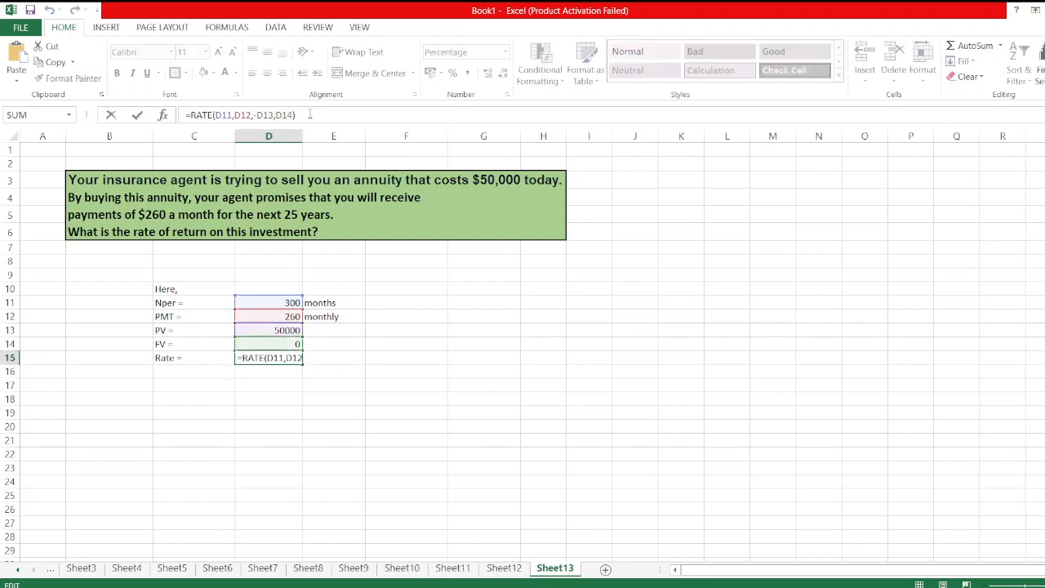
# Multiply the RATE result by 12 to get the 3.86% annual return
pyautogui.write('*')
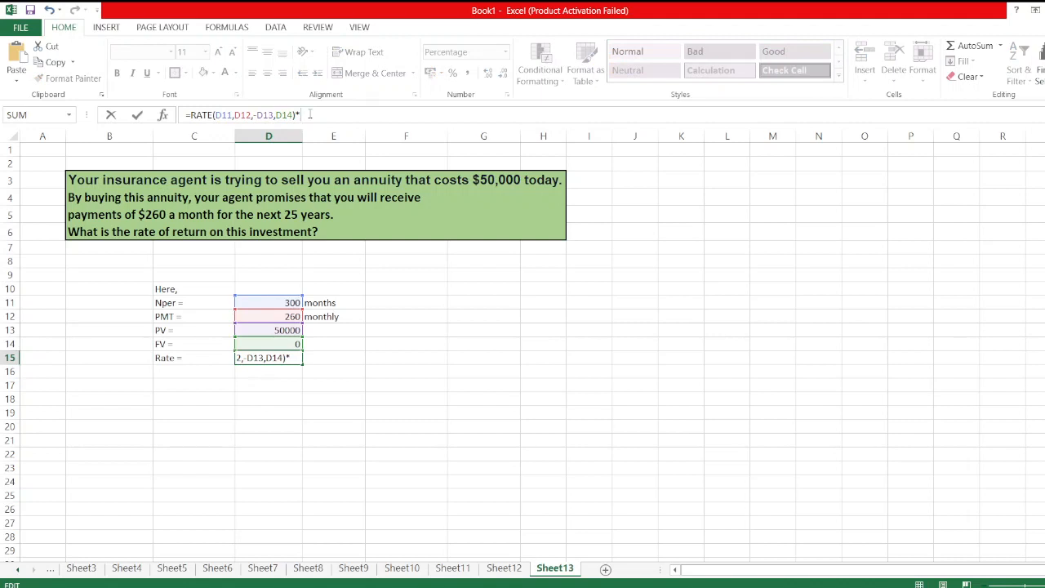
pyautogui.press('Return')
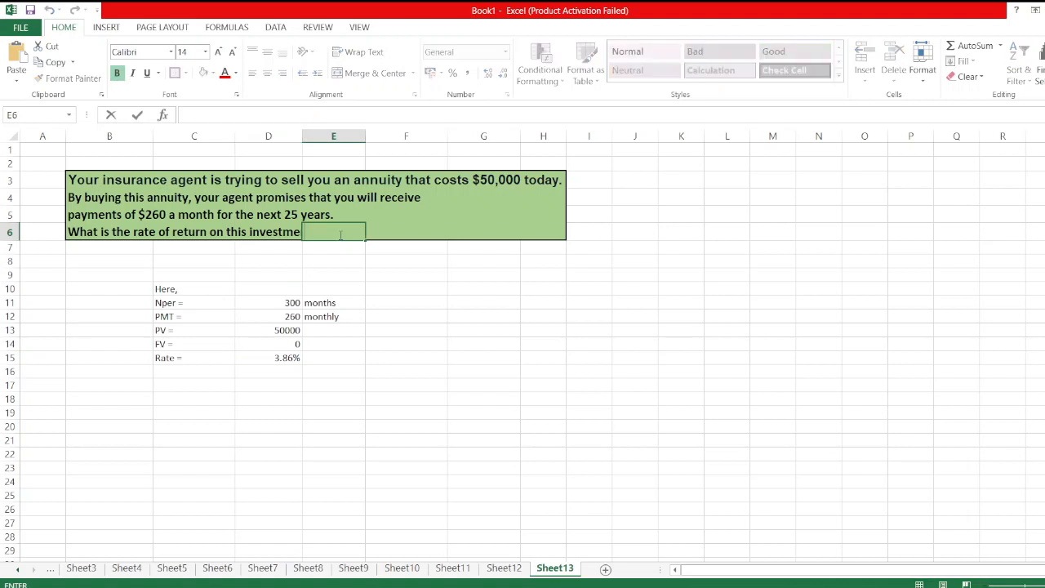
pyautogui.click(268, 357)
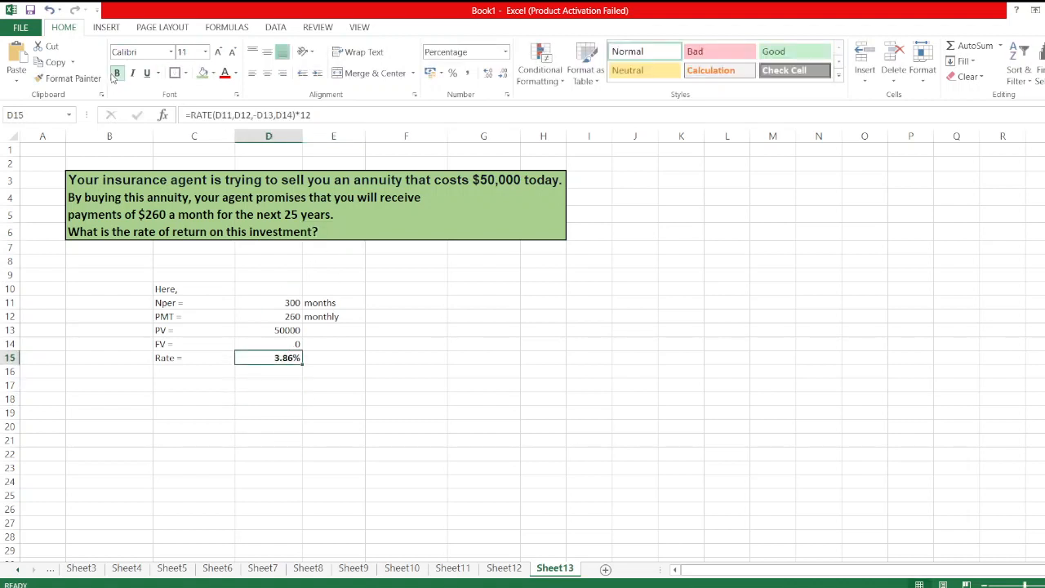
pyautogui.click(407, 356)
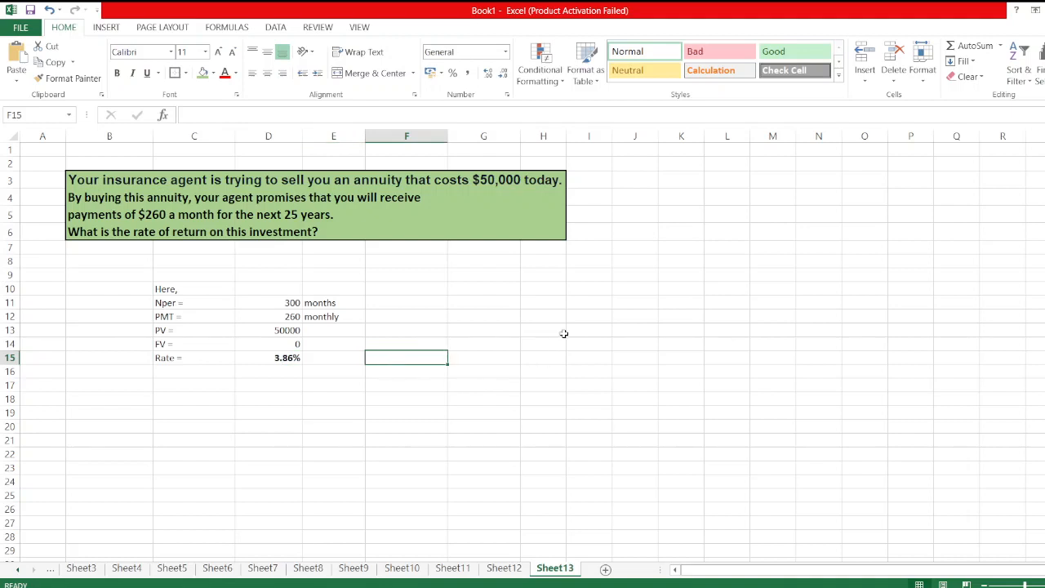